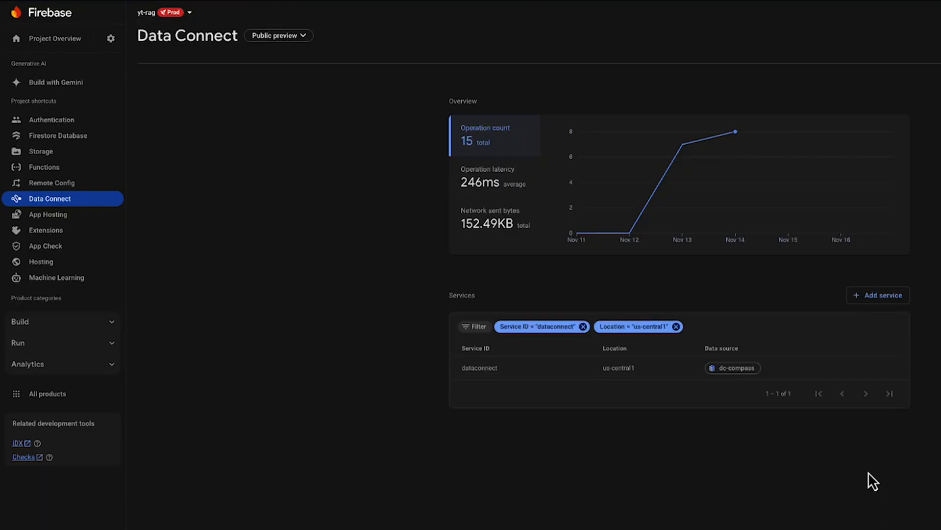
pyautogui.moveTo(835, 495)
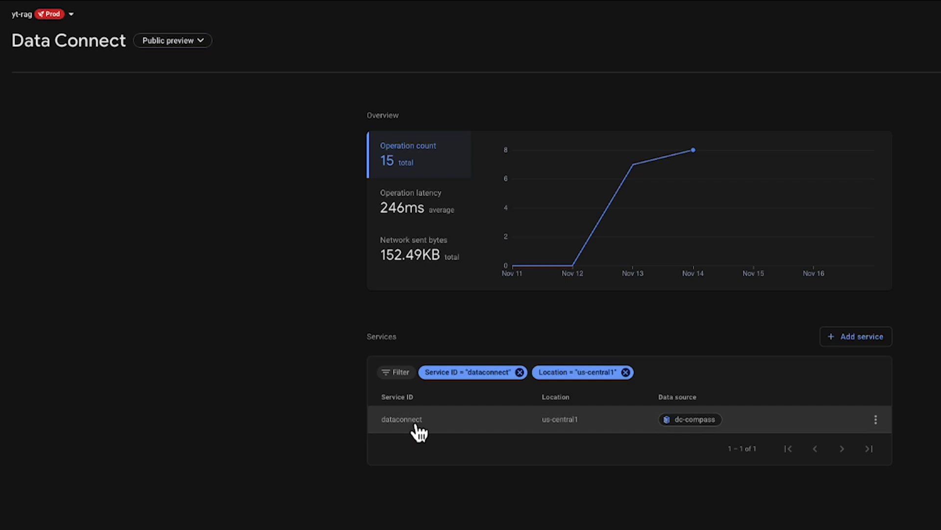
# - Open the dataconnect service to show its schema with Activity and Place types
pyautogui.click(401, 419)
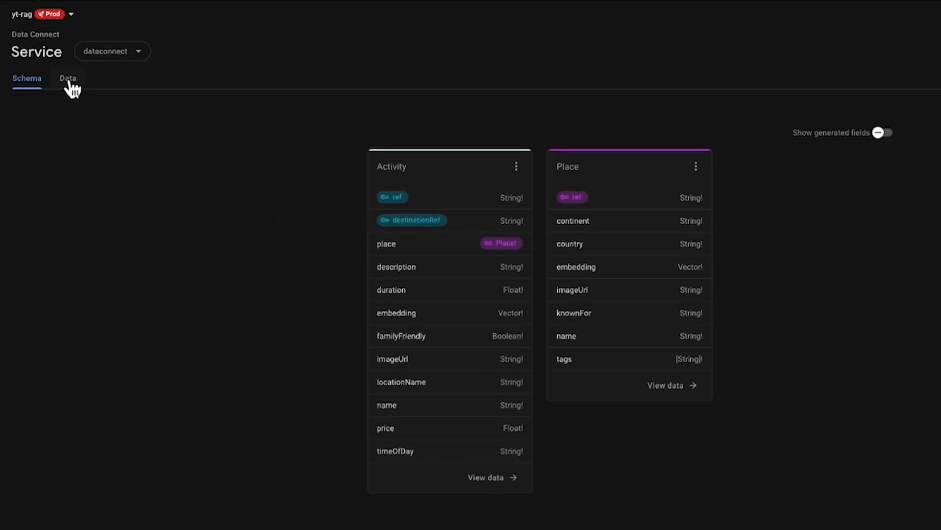
# - Ask Gemini for all activities available in North America, returning description and name
pyautogui.click(67, 78)
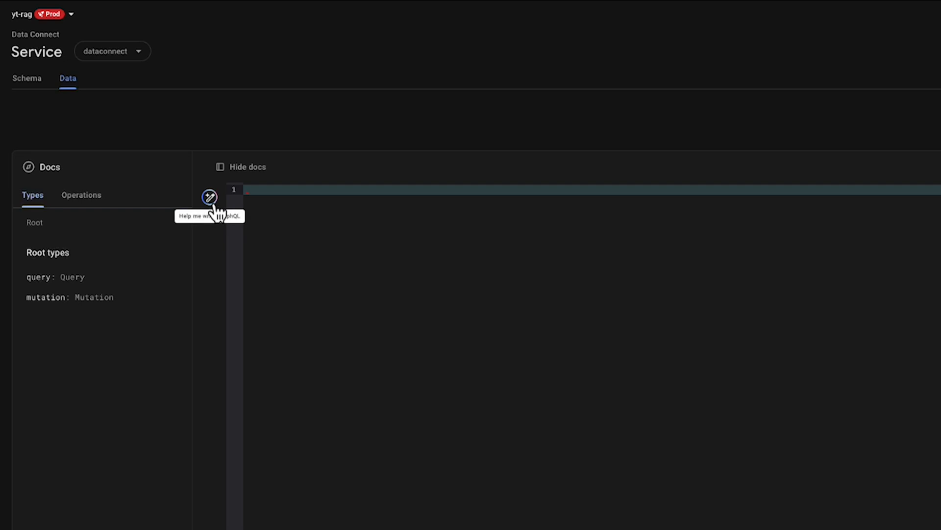
pyautogui.click(210, 198)
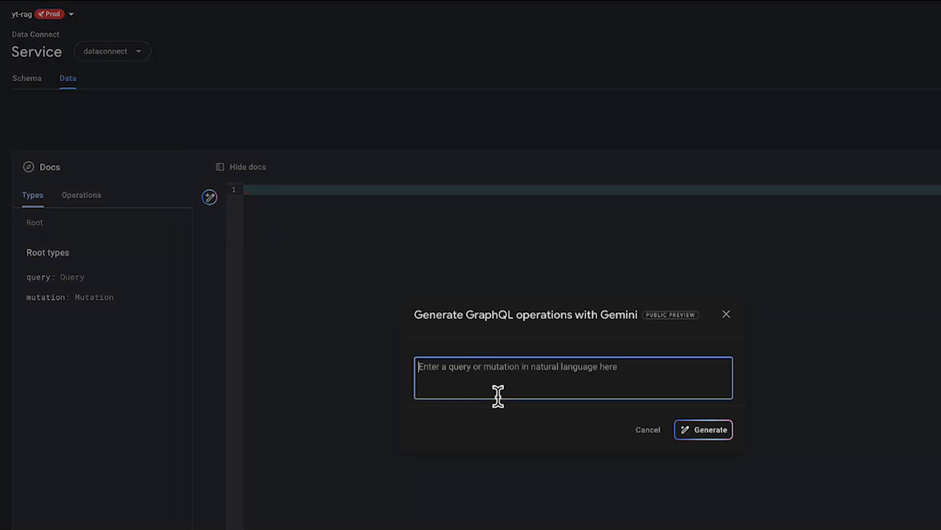
pyautogui.write('I want to find all a')
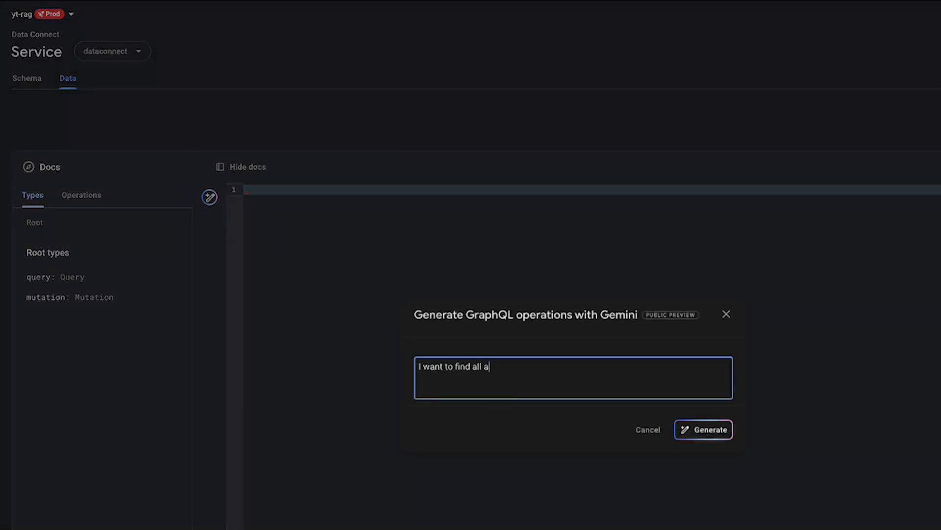
pyautogui.write('ctivities that are available in')
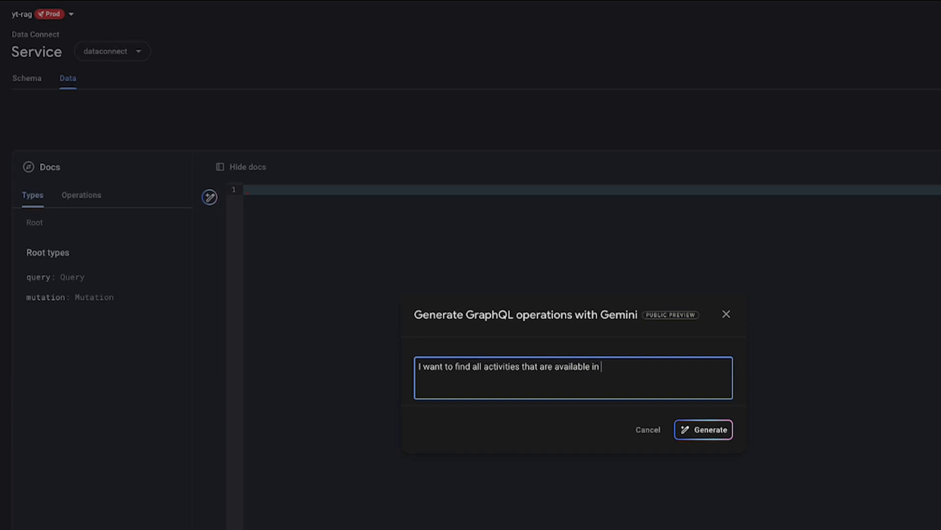
pyautogui.write('North America and specifically')
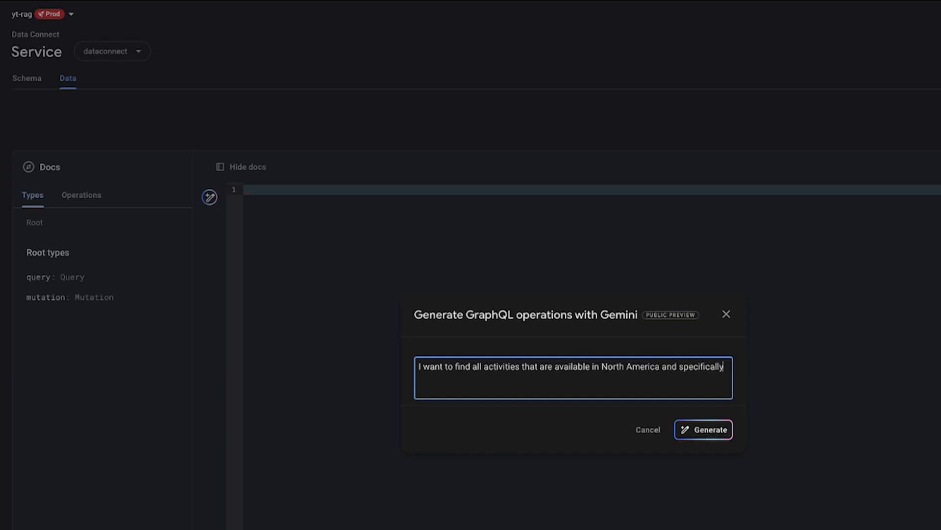
pyautogui.write('the description and')
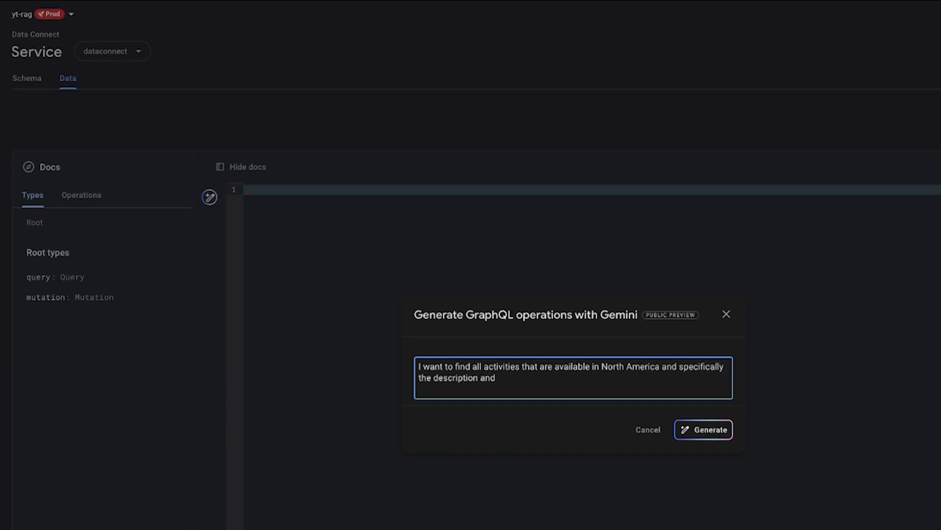
# - Generate the NorthAmericanActivities query, insert it into the editor and run it
pyautogui.click(703, 430)
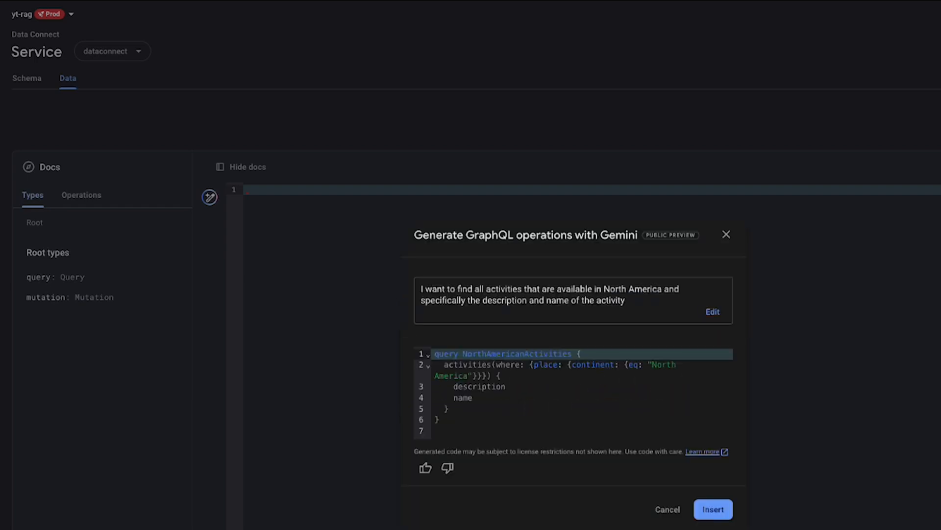
pyautogui.click(713, 509)
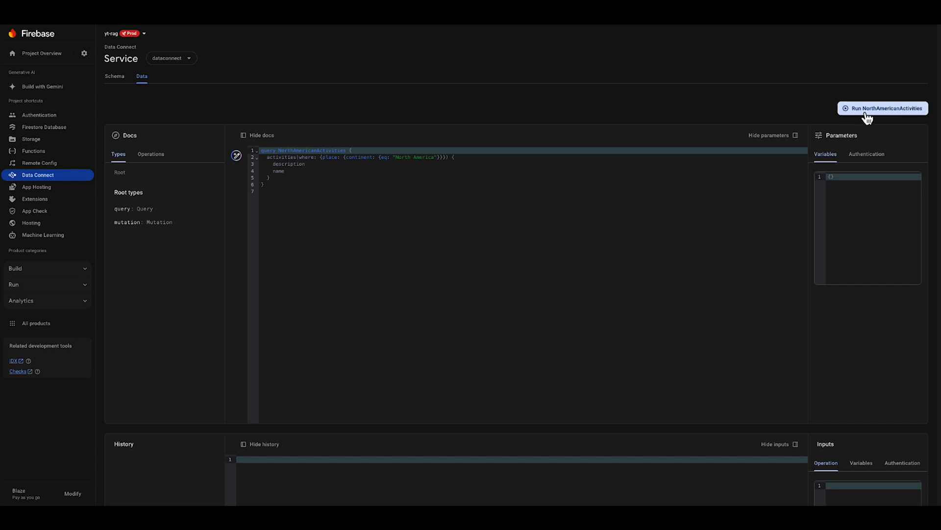
pyautogui.click(883, 108)
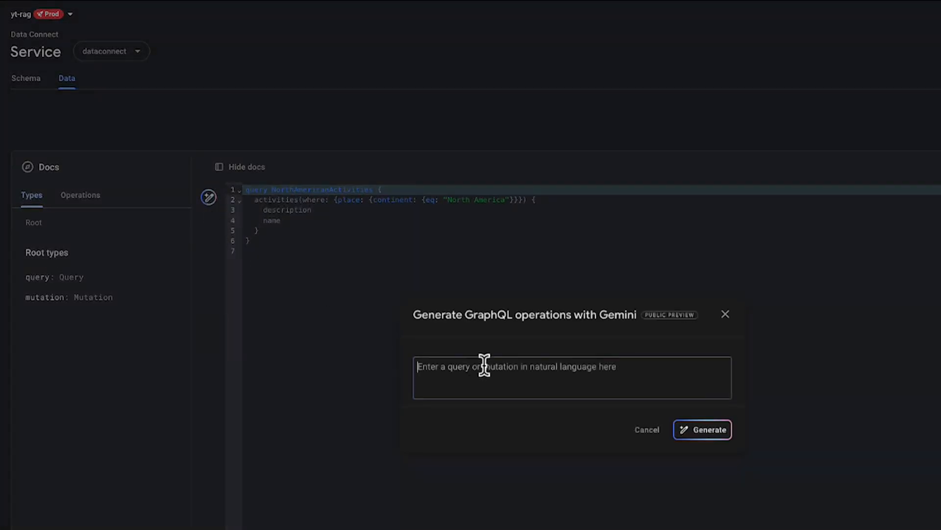
# - Generate and insert findSimilarActivitiesByPlaceEmbedding for the 3 places most similar to user text
pyautogui.write('I want to find all activities in a place that has an embedding that is similar to the user provided text')
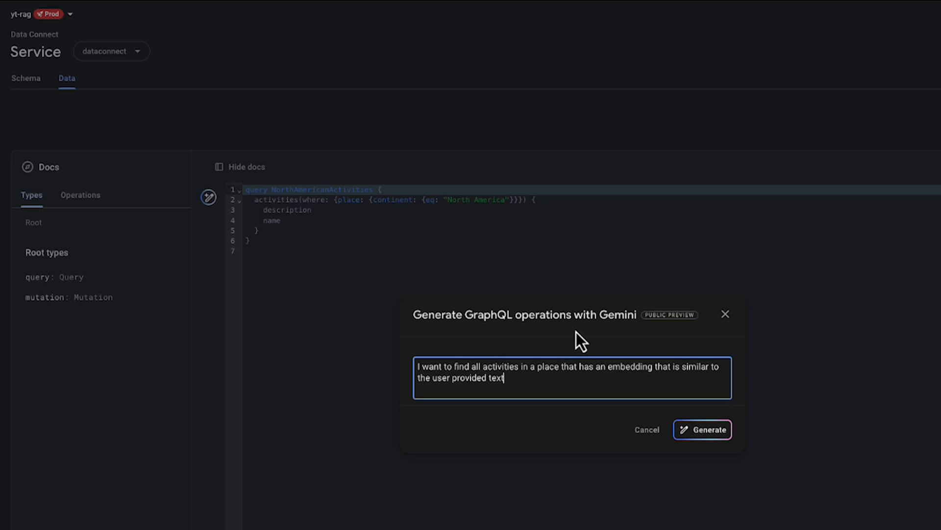
pyautogui.write(', limit the places th')
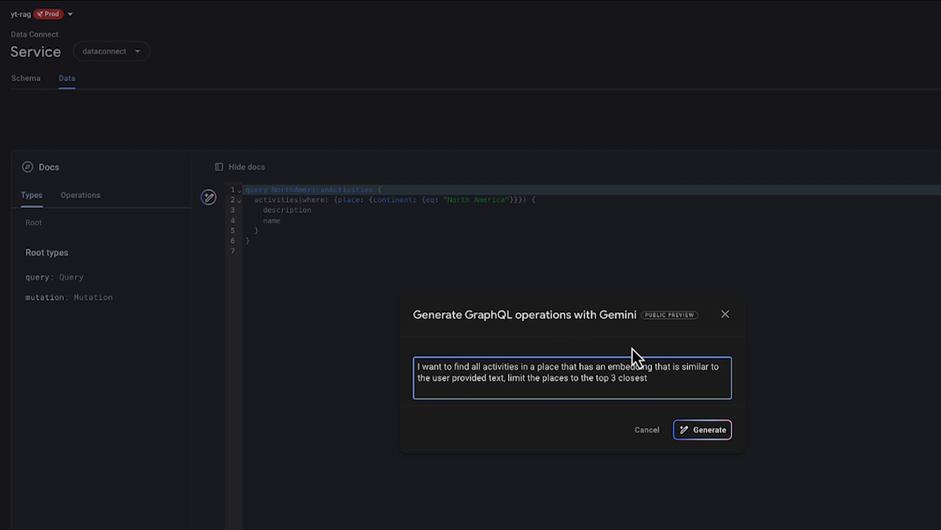
pyautogui.click(702, 429)
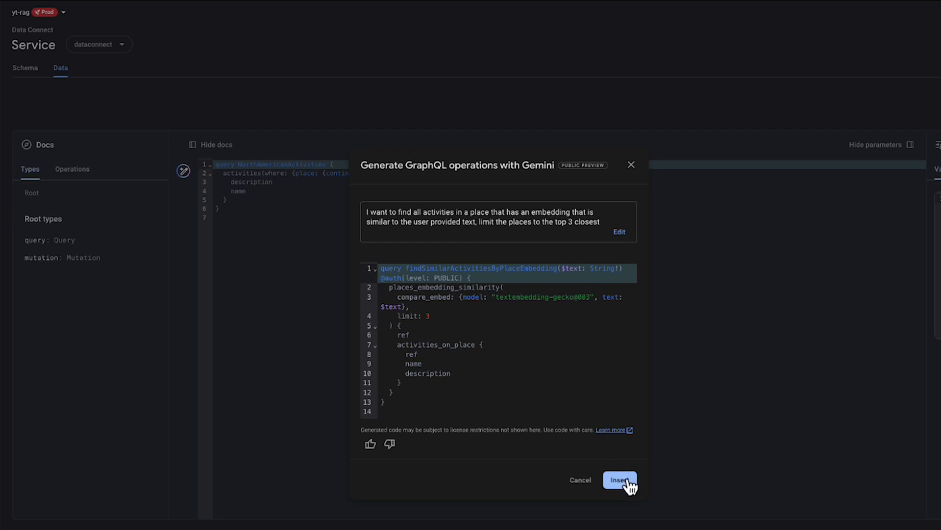
pyautogui.click(619, 480)
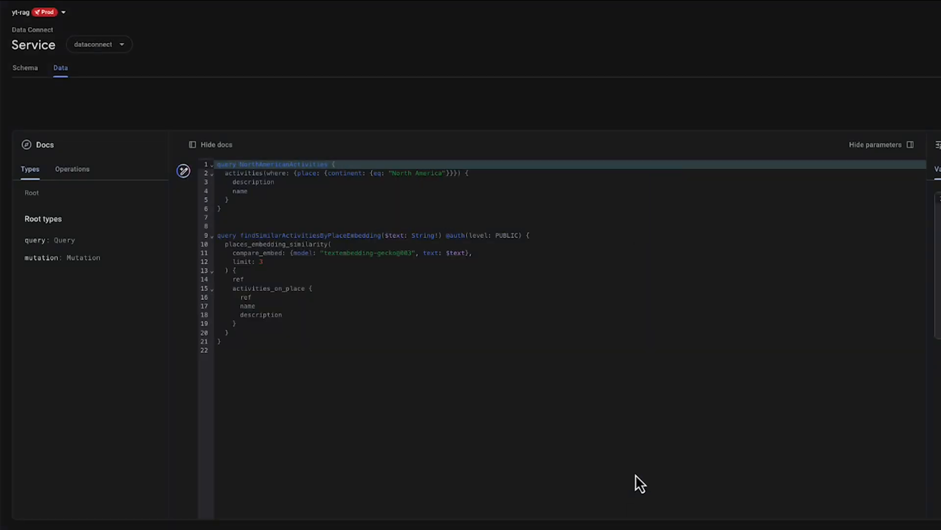